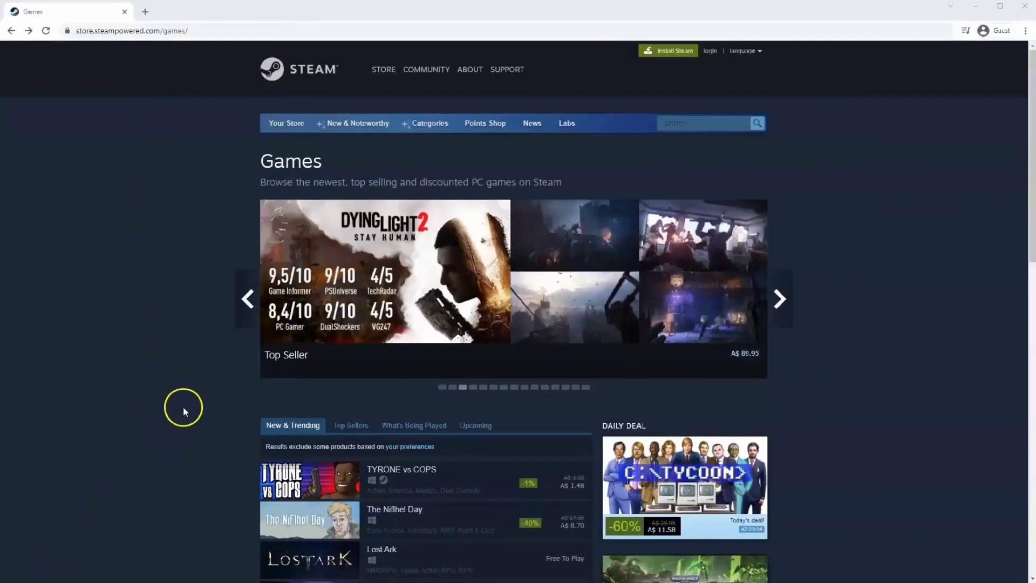
pyautogui.moveTo(381, 176)
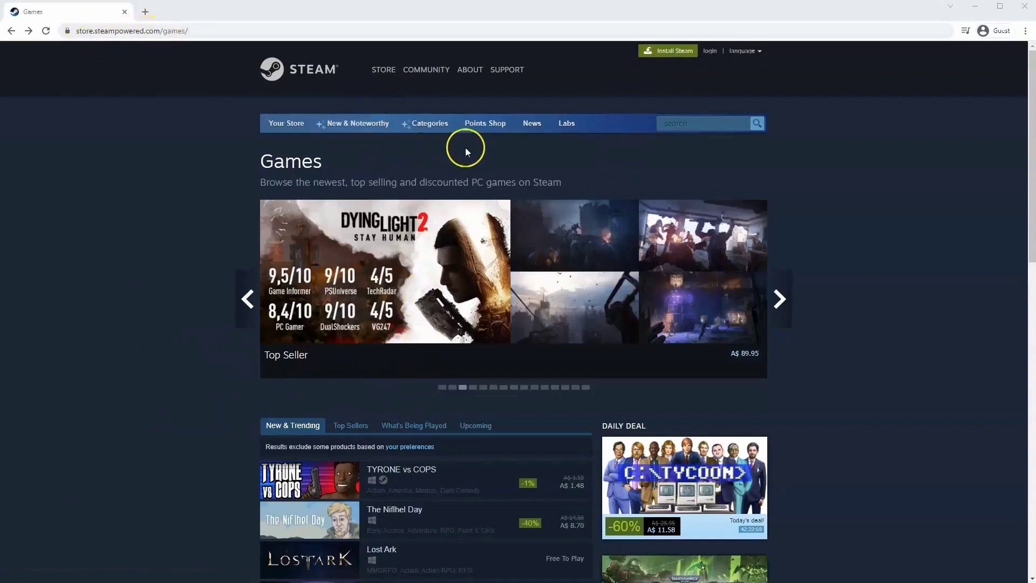
pyautogui.moveTo(588, 114)
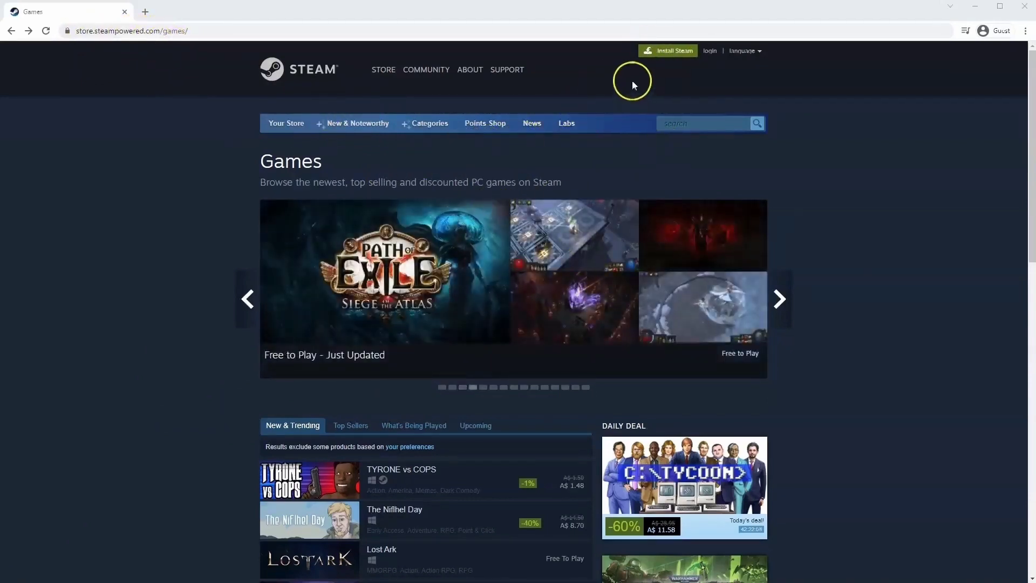
pyautogui.moveTo(665, 51)
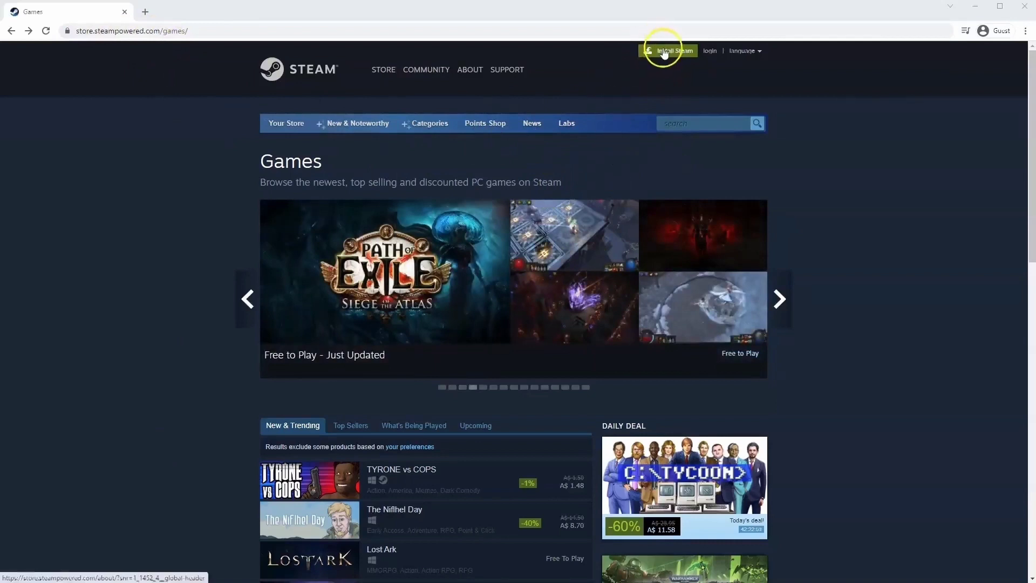
# Download the Steam installer from the Steam website and run SteamSetup.exe.
pyautogui.click(667, 51)
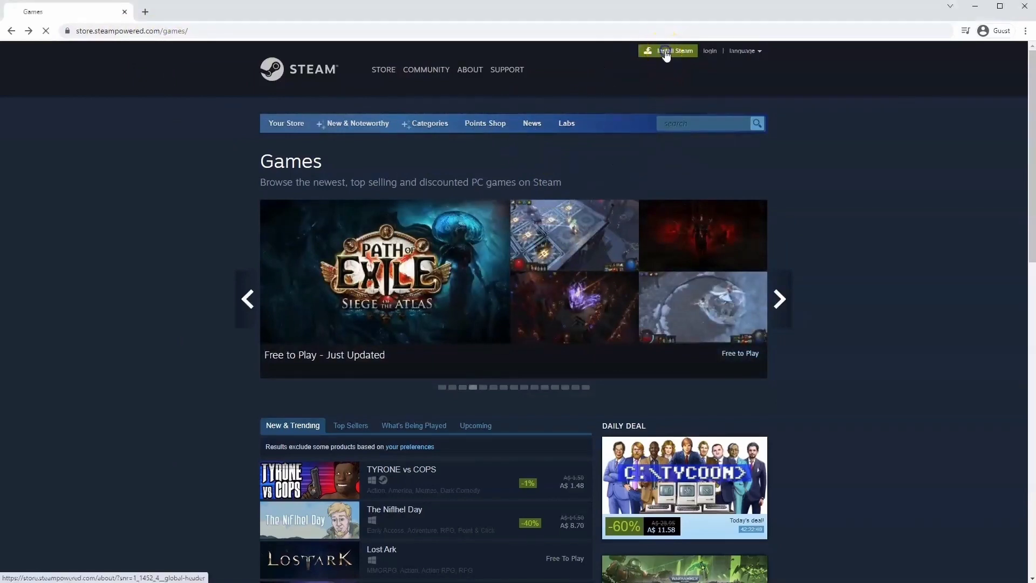
pyautogui.click(667, 50)
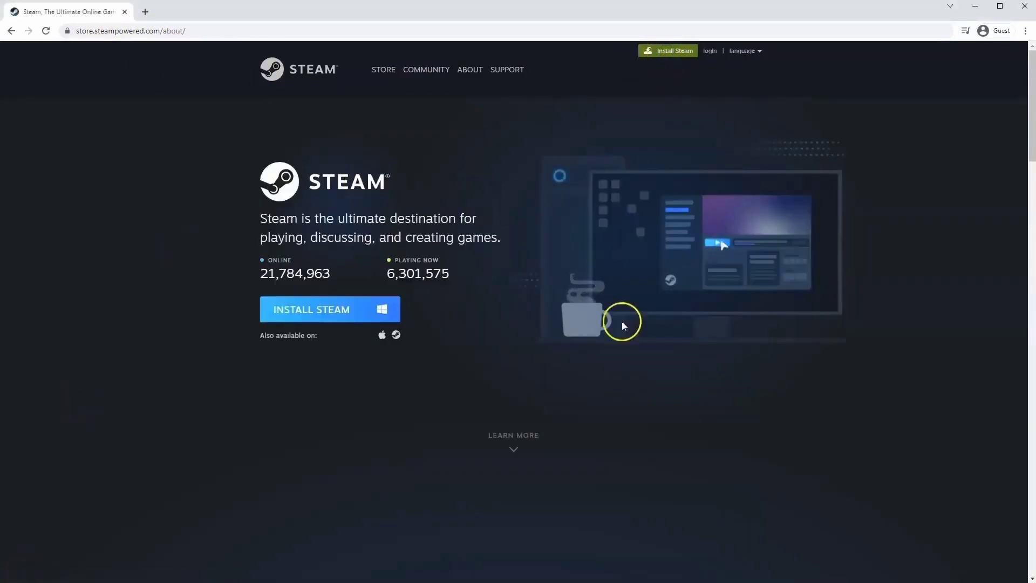
pyautogui.click(318, 310)
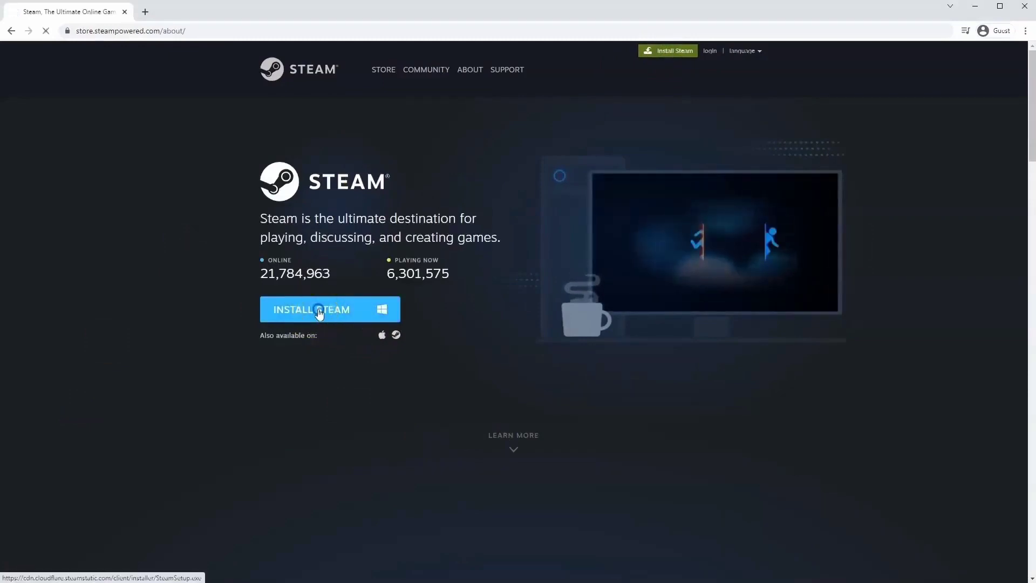
pyautogui.click(319, 309)
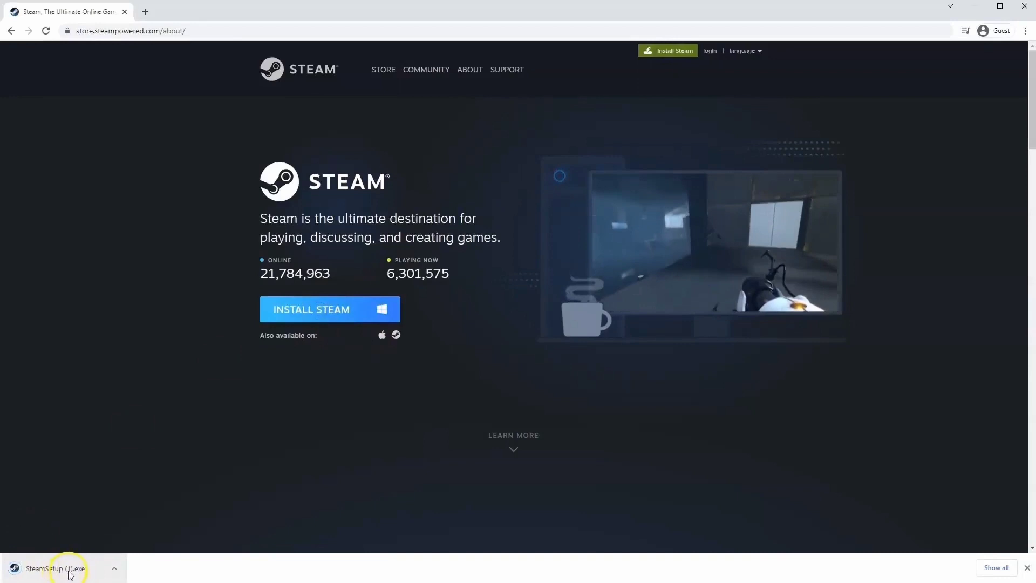
pyautogui.click(54, 569)
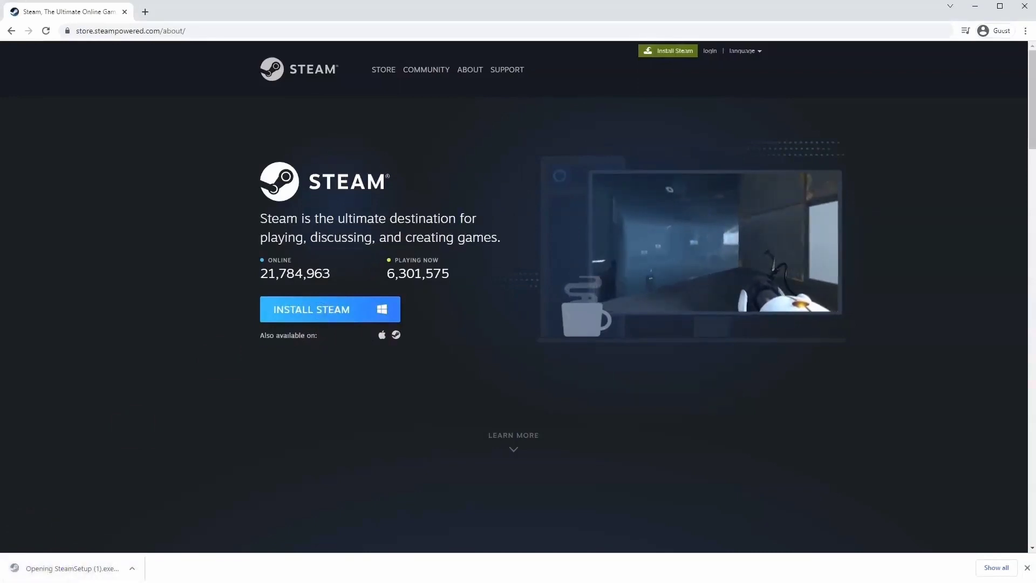
pyautogui.click(73, 568)
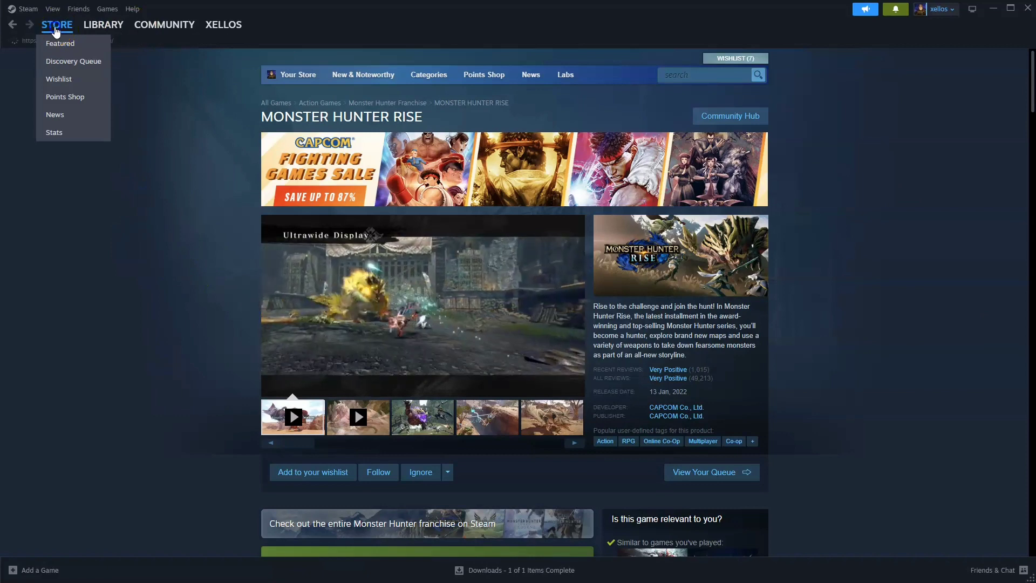
# Search the Steam store for 'Monster Hunter Rise' and open its store page.
pyautogui.click(60, 43)
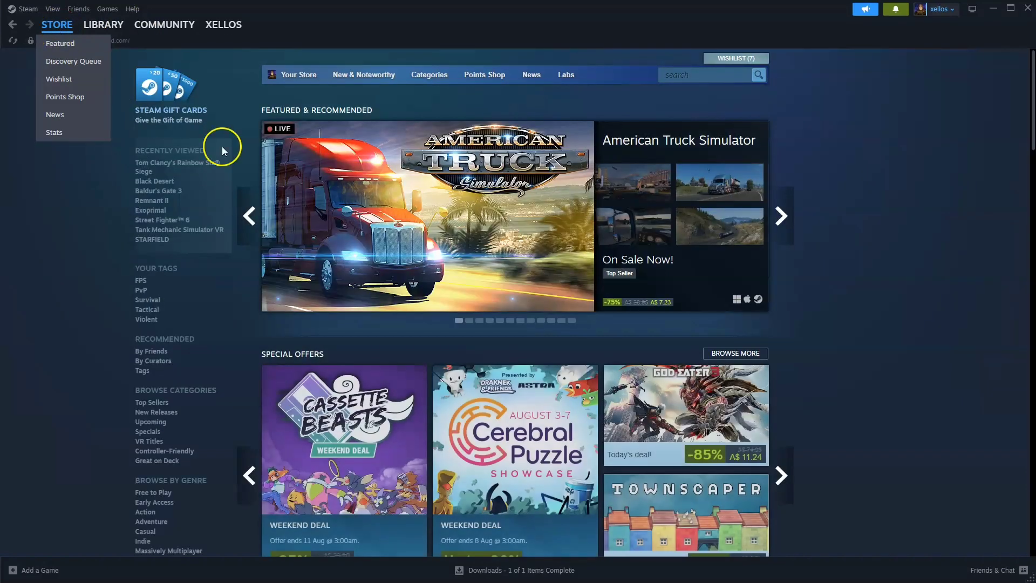
pyautogui.click(698, 75)
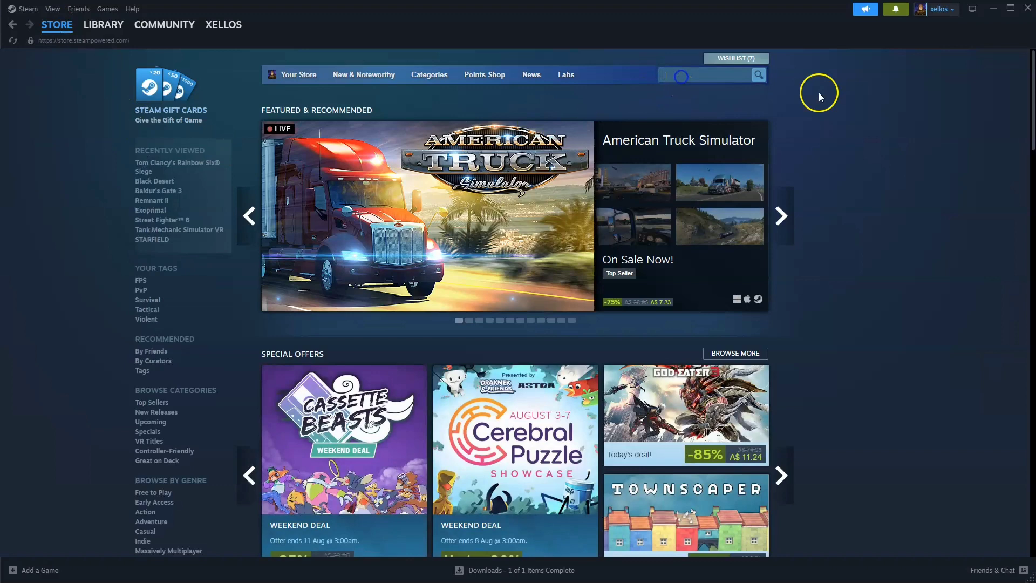
pyautogui.write('Monster Hunter Rise')
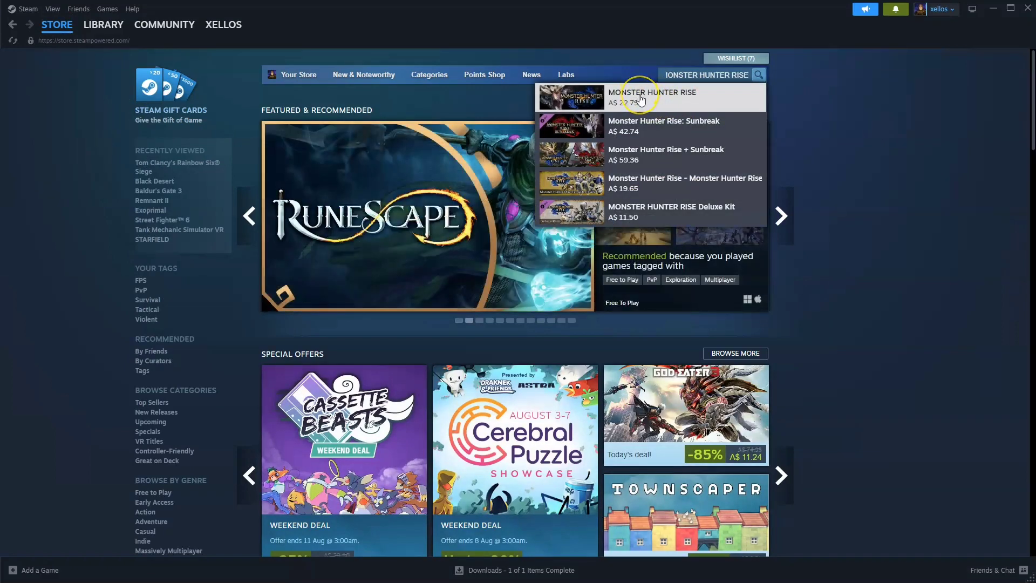
pyautogui.click(652, 97)
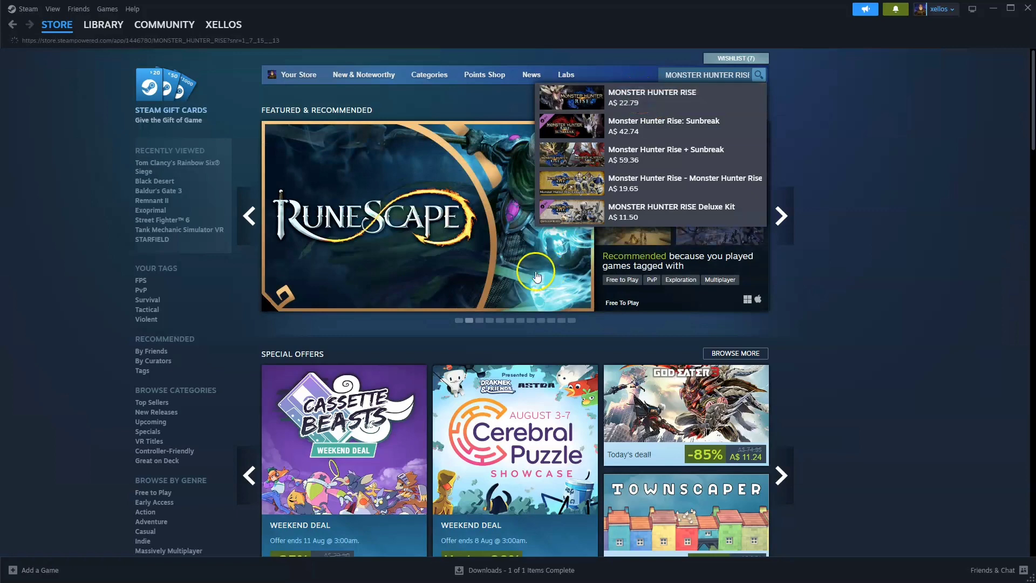
# Add MONSTER HUNTER RISE to the cart and check out as a purchase for yourself.
pyautogui.click(652, 97)
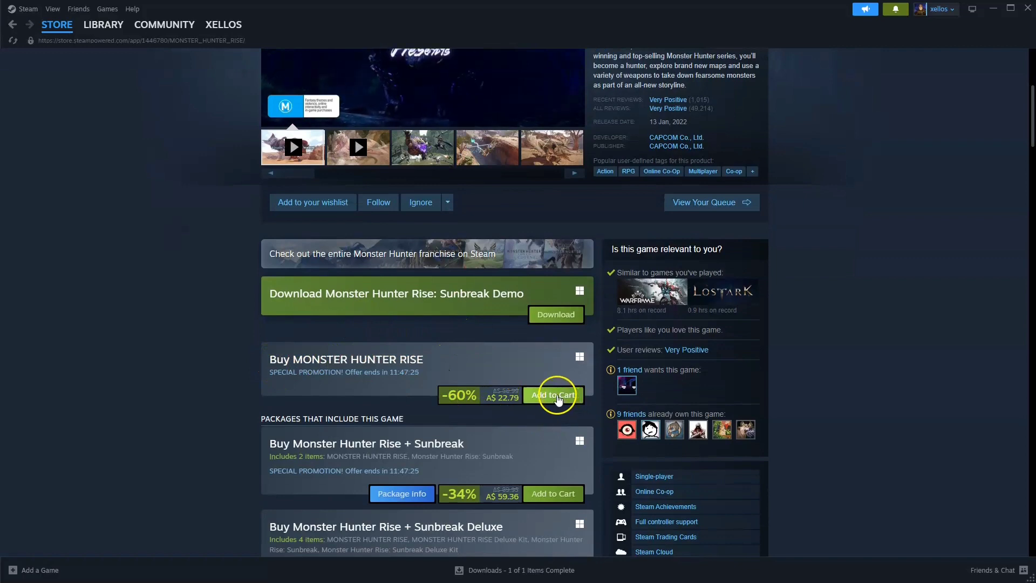
pyautogui.click(553, 395)
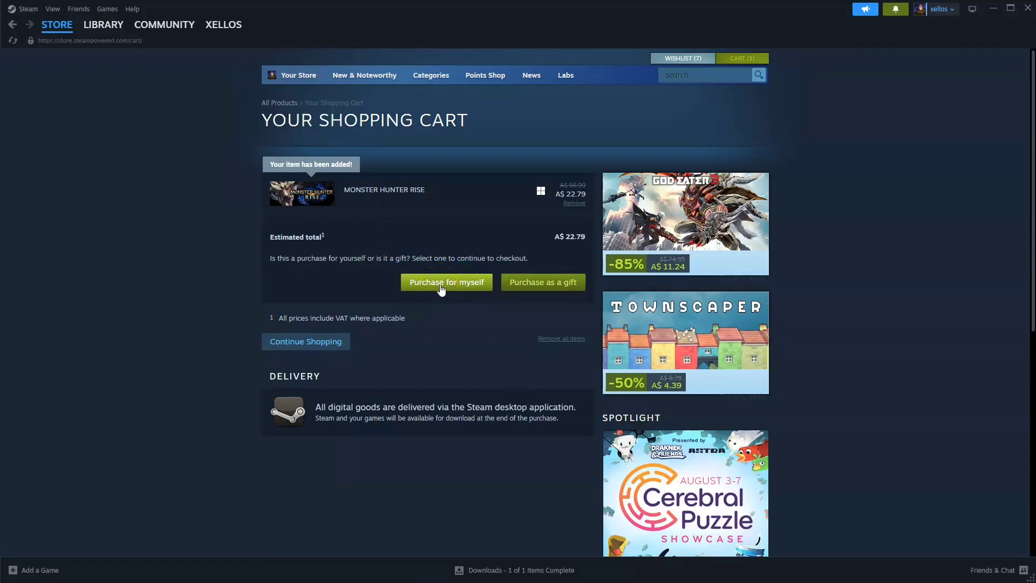
pyautogui.click(446, 282)
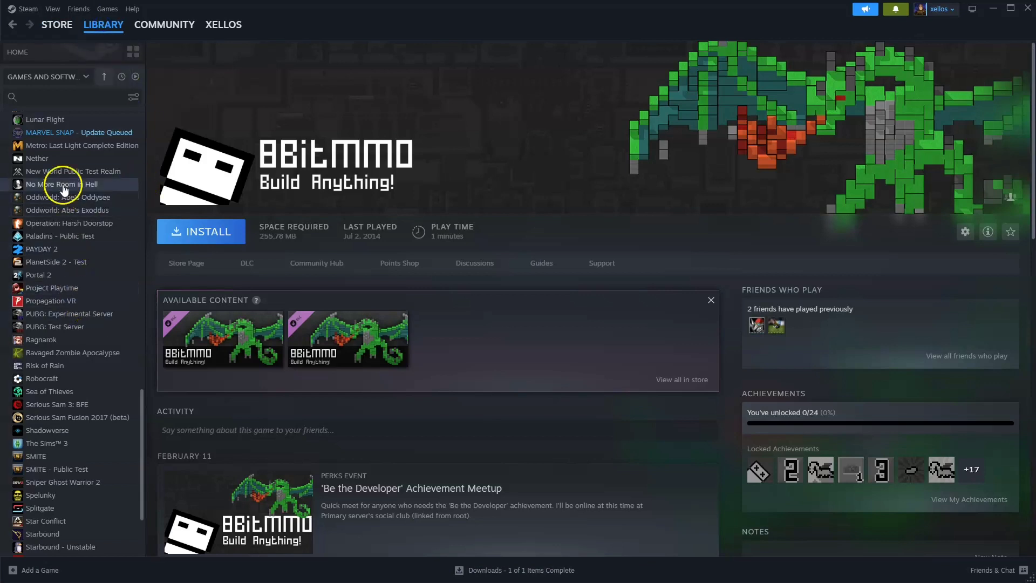
# Scroll down the Steam library's game list in the left sidebar.
pyautogui.scroll(-3)
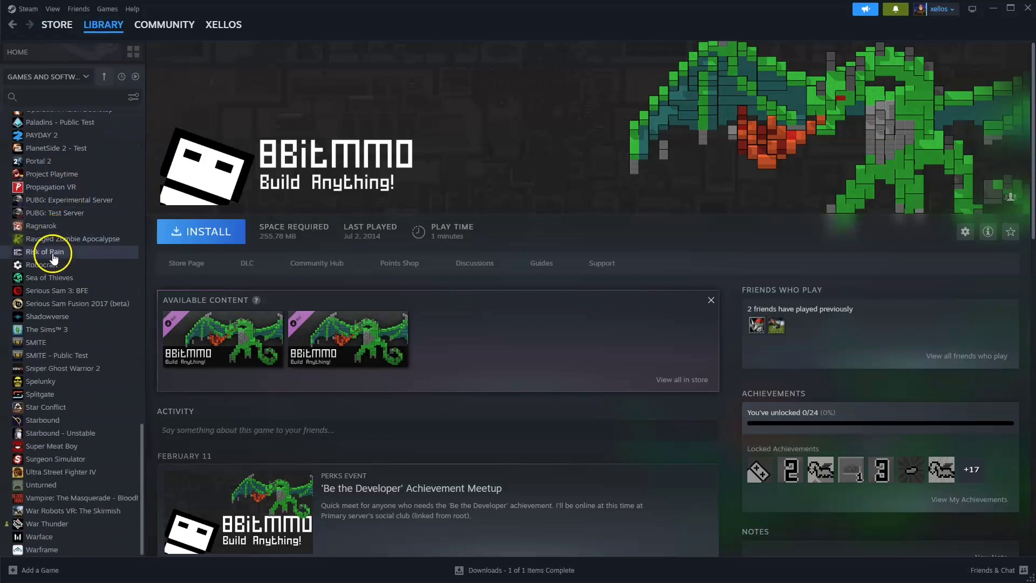